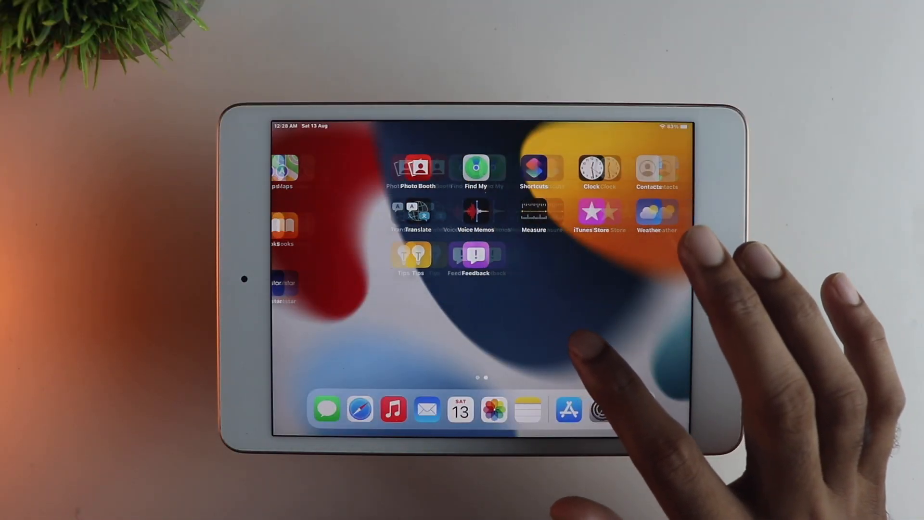
- Swipe off the home screen page and launch the iPad's Settings app
{"action": "scroll", "scroll_direction": "left", "scroll_amount": 3}
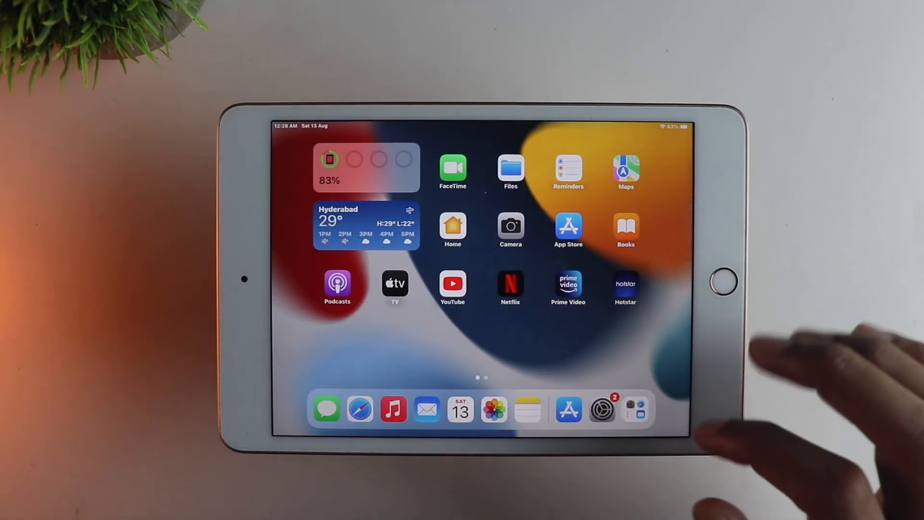
{"action": "left_click", "coordinate": [602, 410]}
{"action": "type", "text": "Fin"}
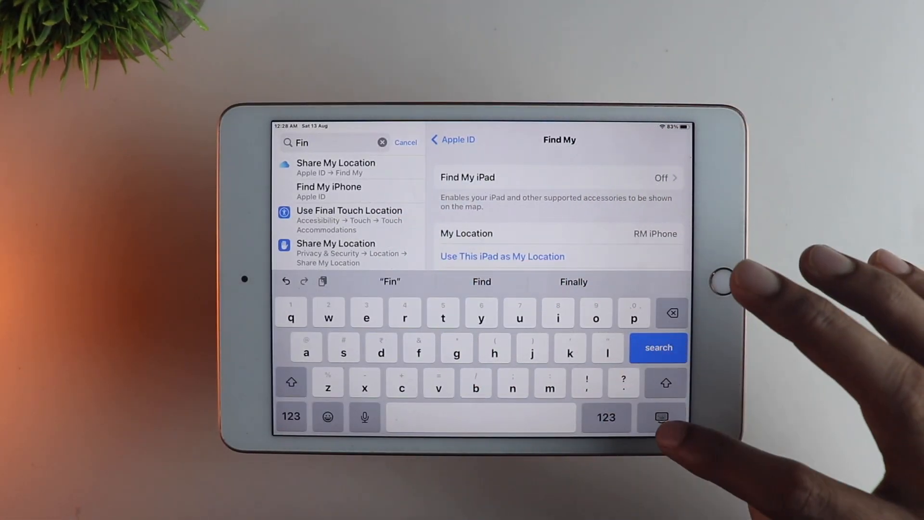
- Tap Find My iPad to turn the toggle off
{"action": "left_click", "coordinate": [661, 417]}
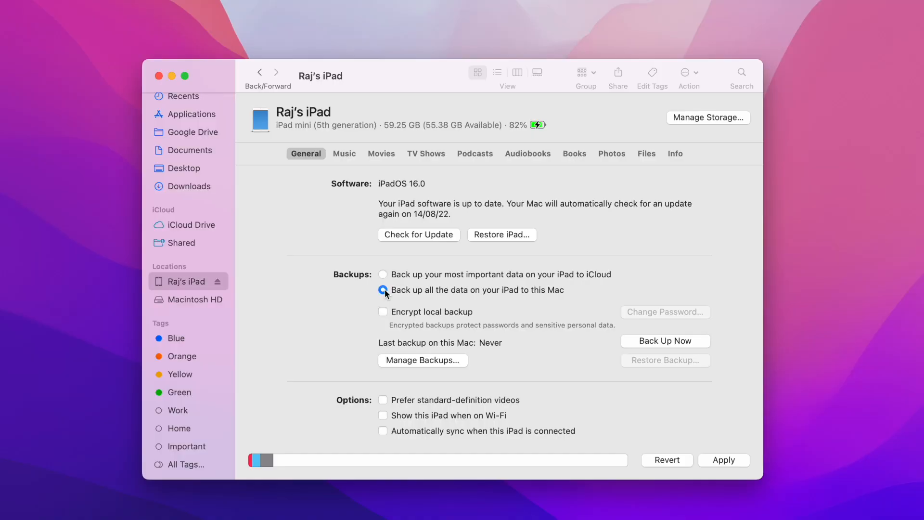
- Back up all the iPad's data to this Mac and run Back Up Now
{"action": "left_click", "coordinate": [382, 290]}
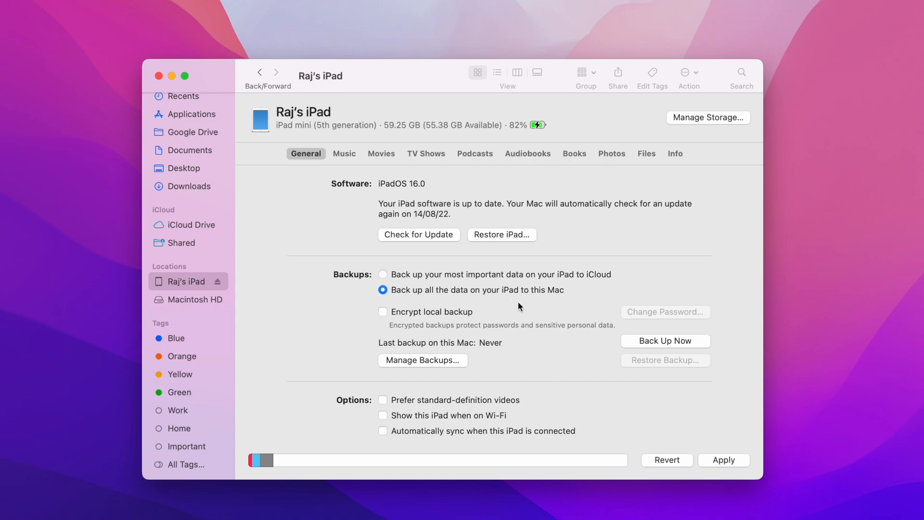
{"action": "mouse_move", "coordinate": [431, 170]}
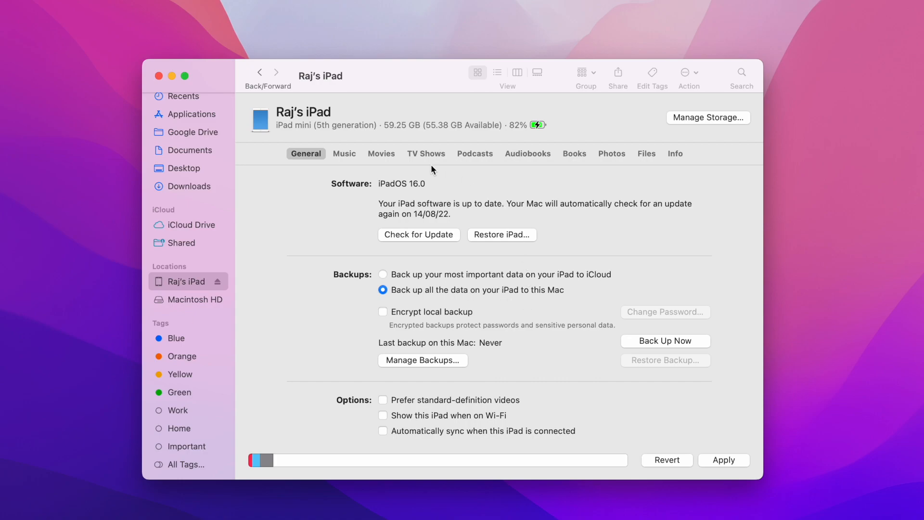
{"action": "mouse_move", "coordinate": [526, 313]}
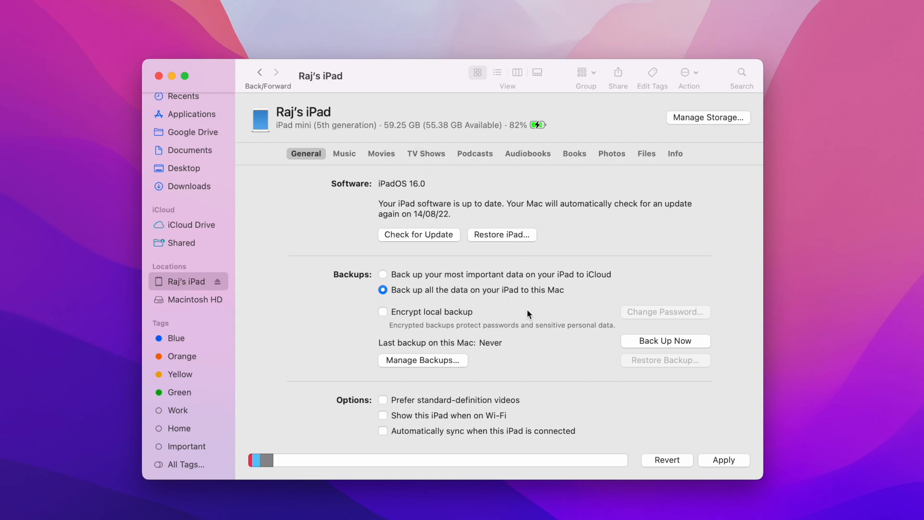
{"action": "left_click", "coordinate": [665, 341]}
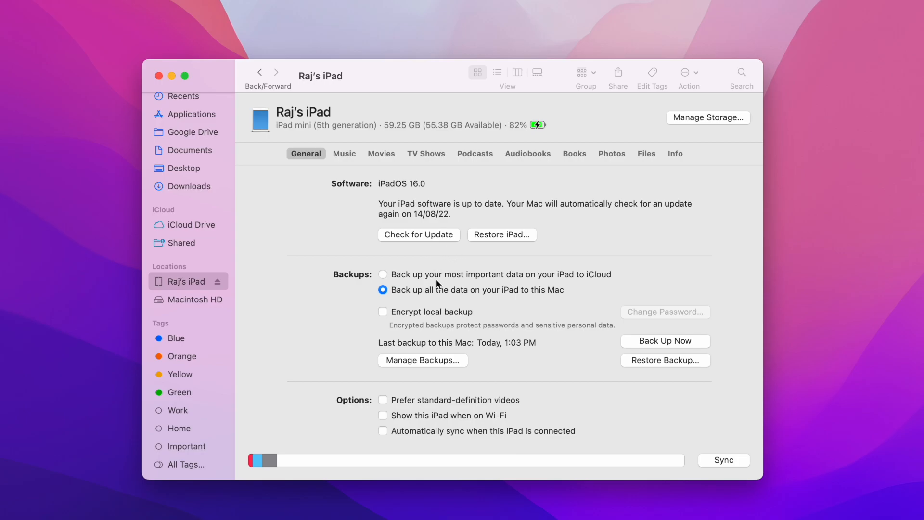
{"action": "mouse_move", "coordinate": [431, 367]}
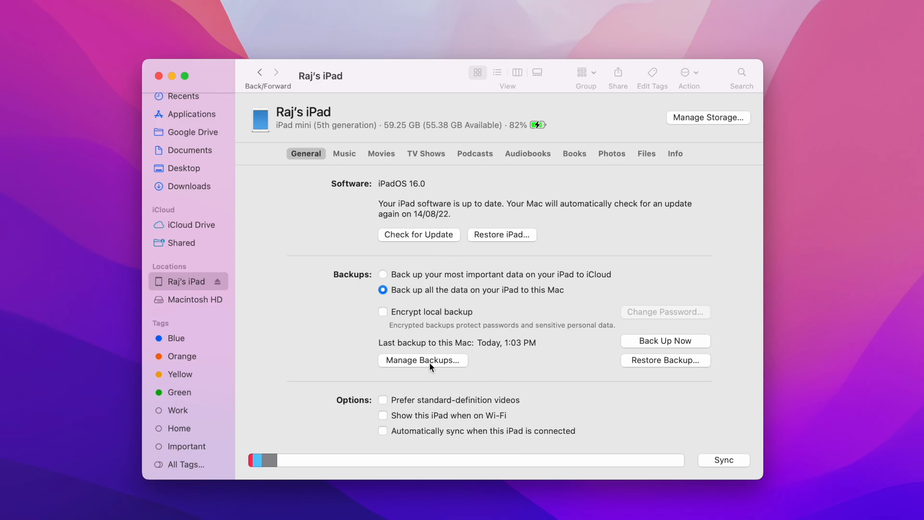
{"action": "left_click", "coordinate": [422, 360]}
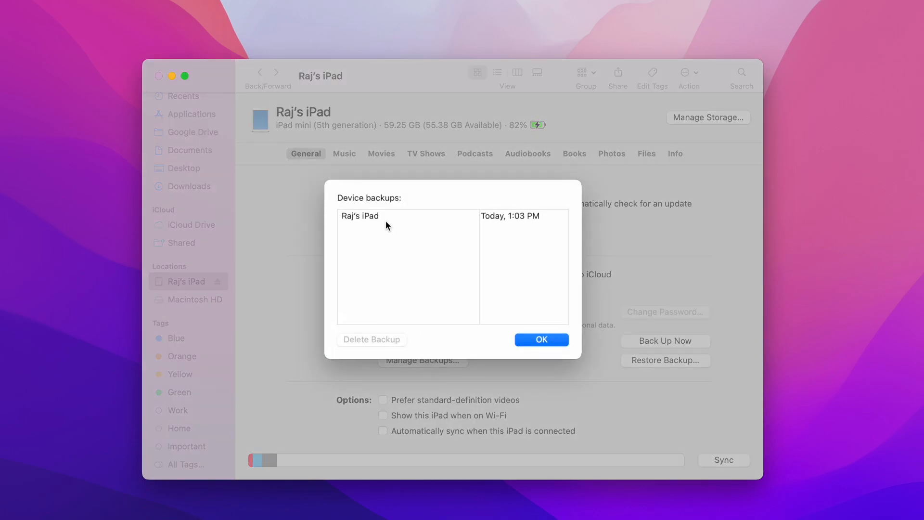
{"action": "left_click", "coordinate": [406, 215]}
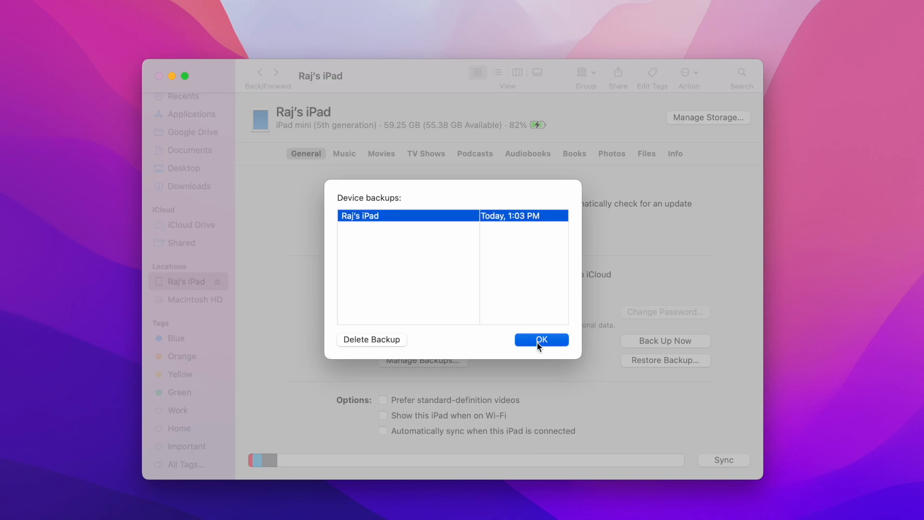
{"action": "left_click", "coordinate": [540, 339]}
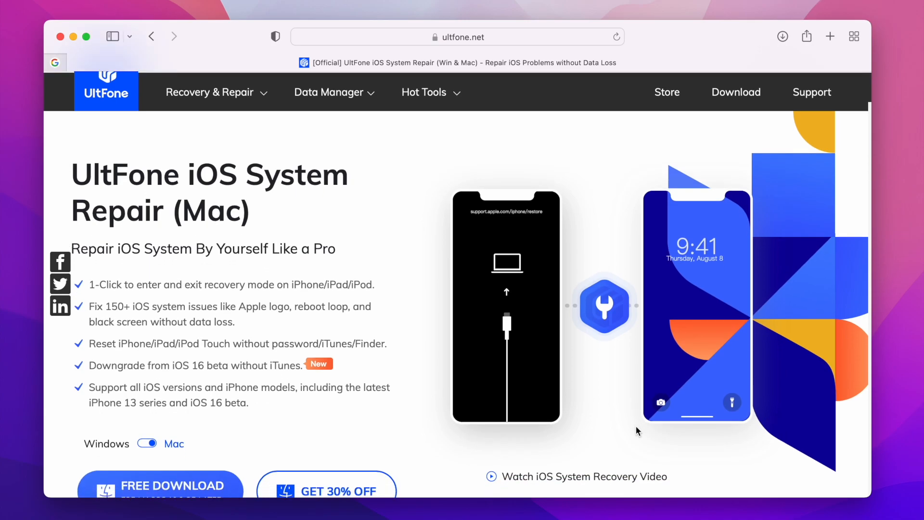
- Scroll down the UltFone iOS System Repair (Mac) page on ultfone.net to read its features
{"action": "scroll", "scroll_direction": "down", "scroll_amount": 3}
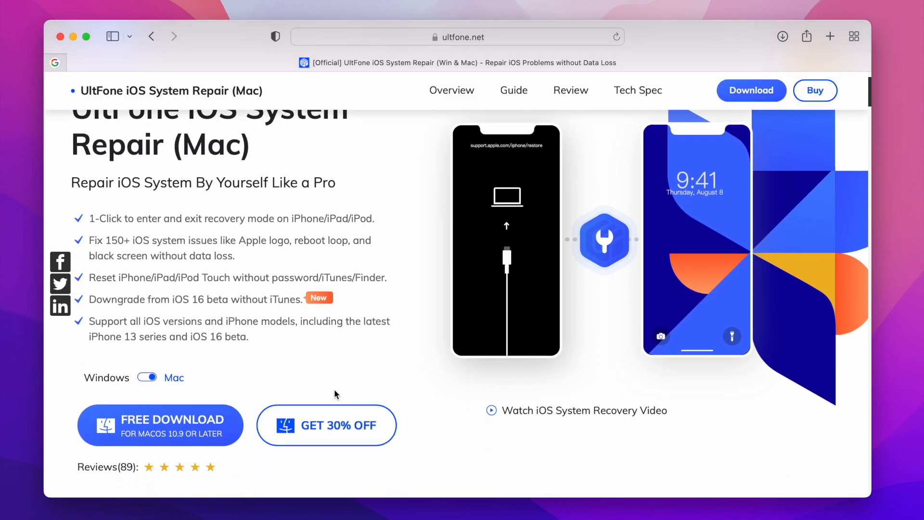
{"action": "mouse_move", "coordinate": [495, 395]}
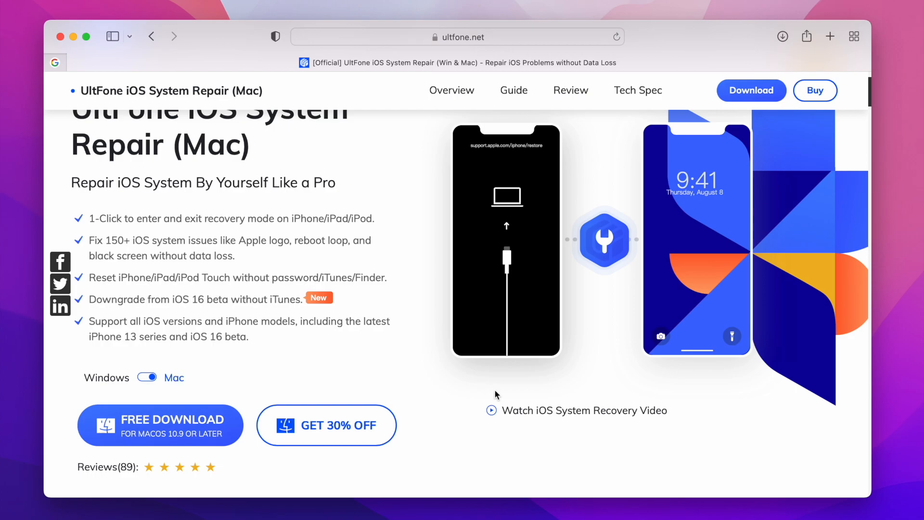
{"action": "scroll", "scroll_direction": "down", "scroll_amount": 3}
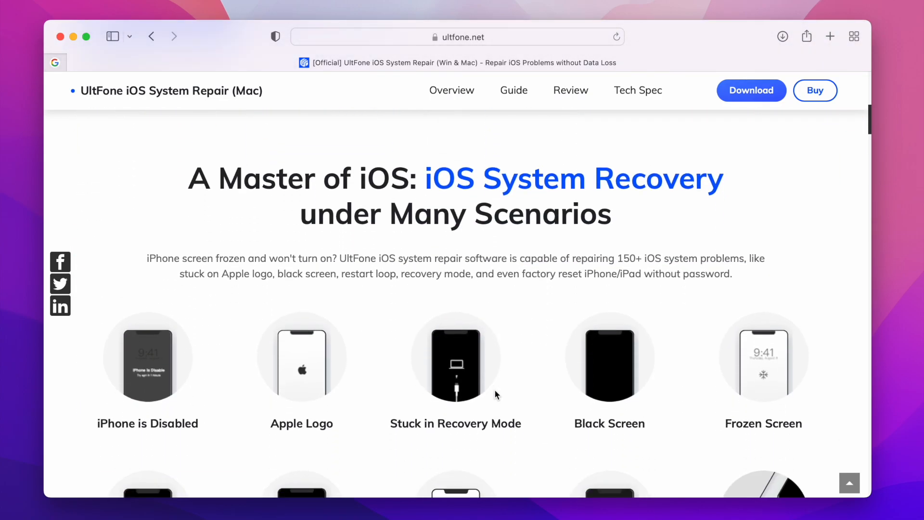
{"action": "scroll", "scroll_direction": "down", "scroll_amount": 3}
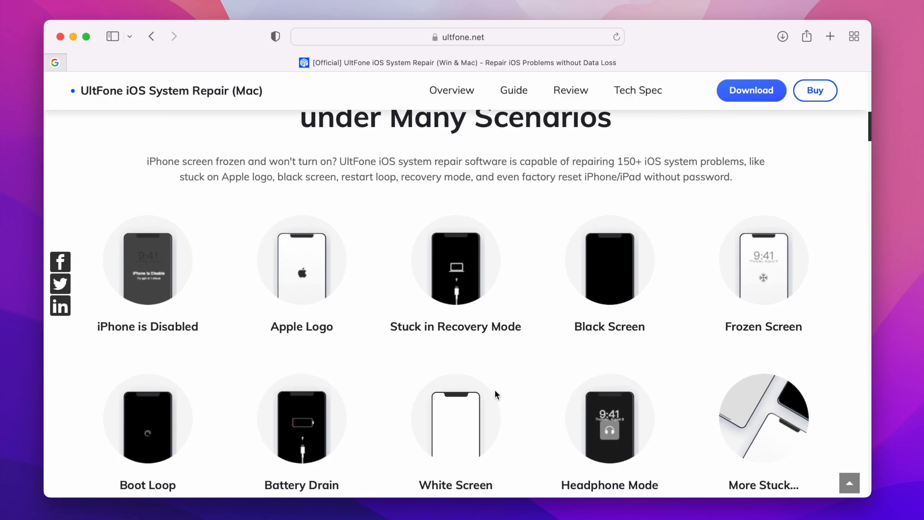
{"action": "scroll", "scroll_direction": "down", "scroll_amount": 3}
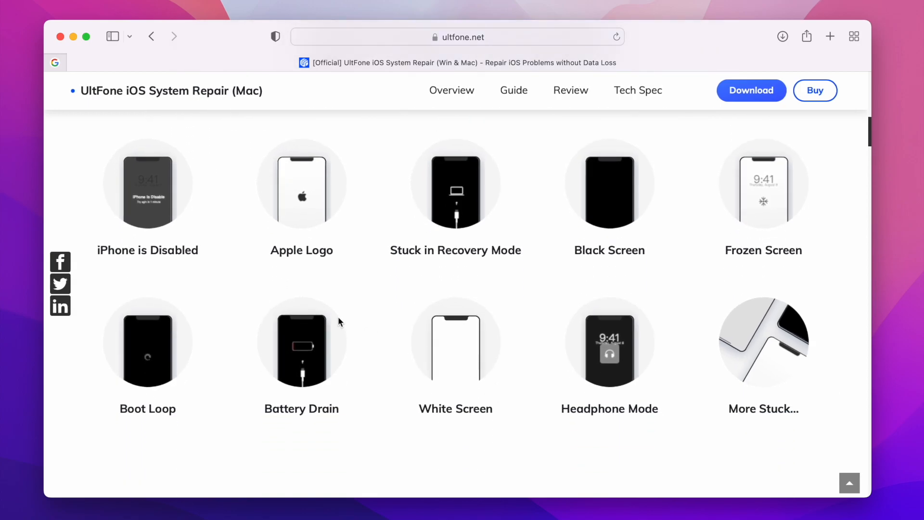
{"action": "mouse_move", "coordinate": [504, 337]}
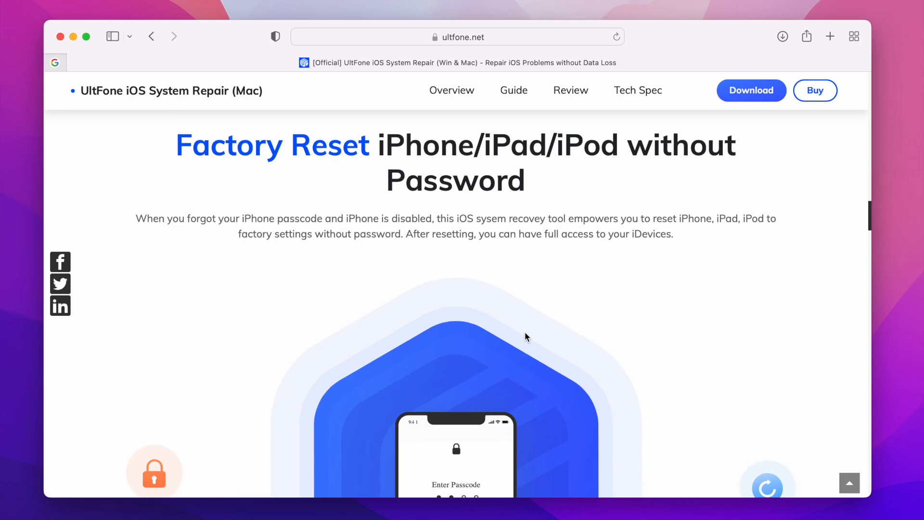
{"action": "scroll", "scroll_direction": "down", "scroll_amount": 3}
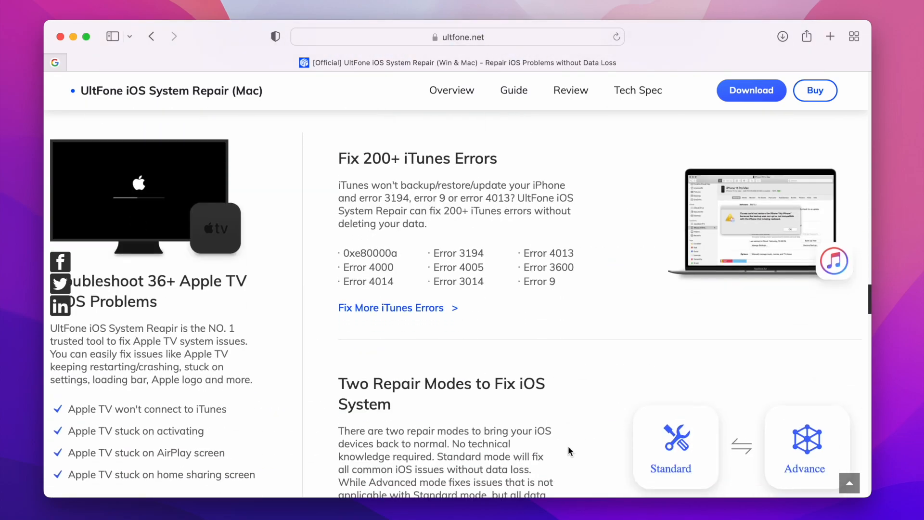
{"action": "scroll", "scroll_direction": "down", "scroll_amount": 3}
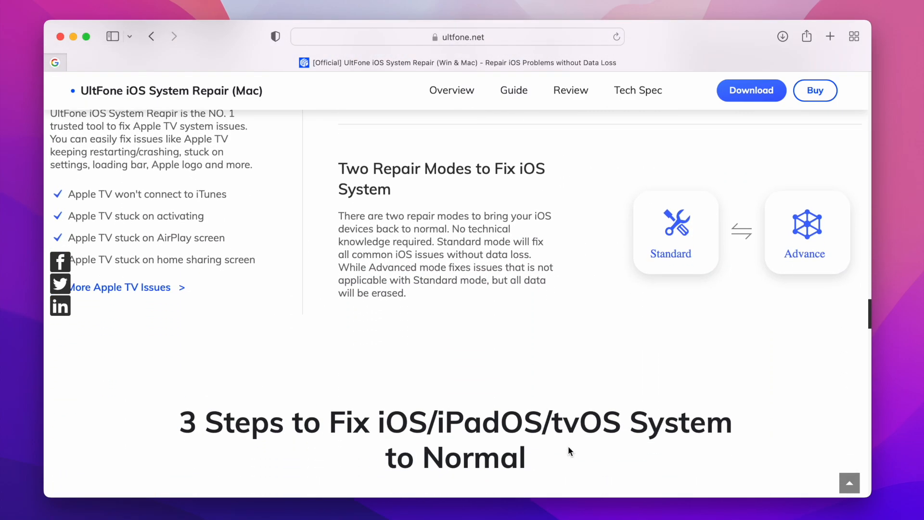
{"action": "scroll", "scroll_direction": "down", "scroll_amount": 3}
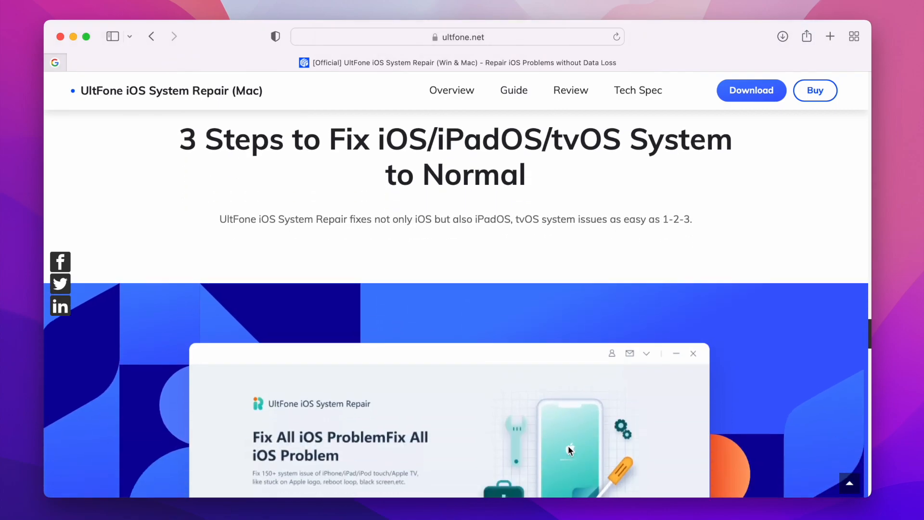
{"action": "scroll", "scroll_direction": "down", "scroll_amount": 3}
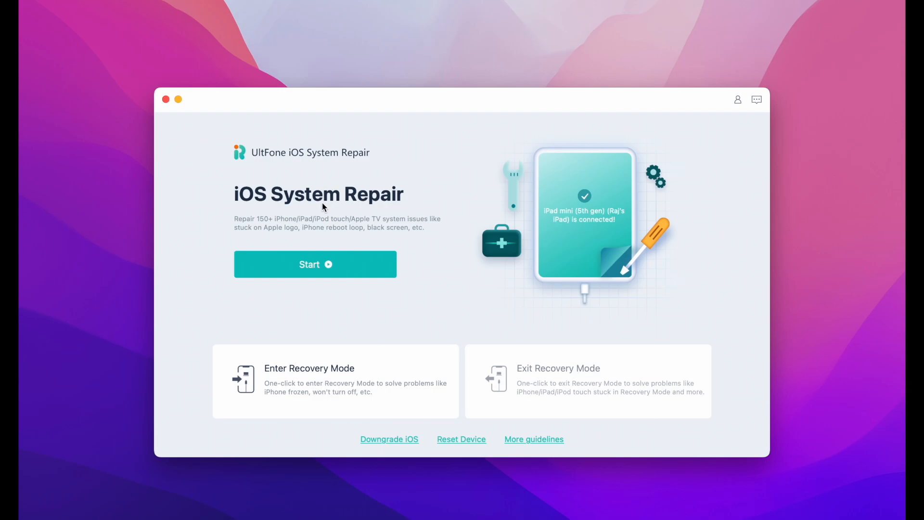
{"action": "mouse_move", "coordinate": [358, 293]}
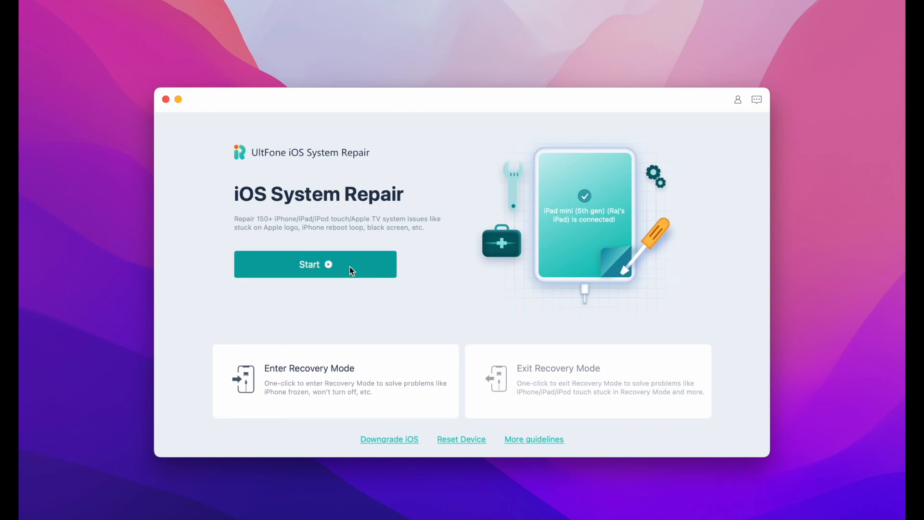
{"action": "mouse_move", "coordinate": [442, 447]}
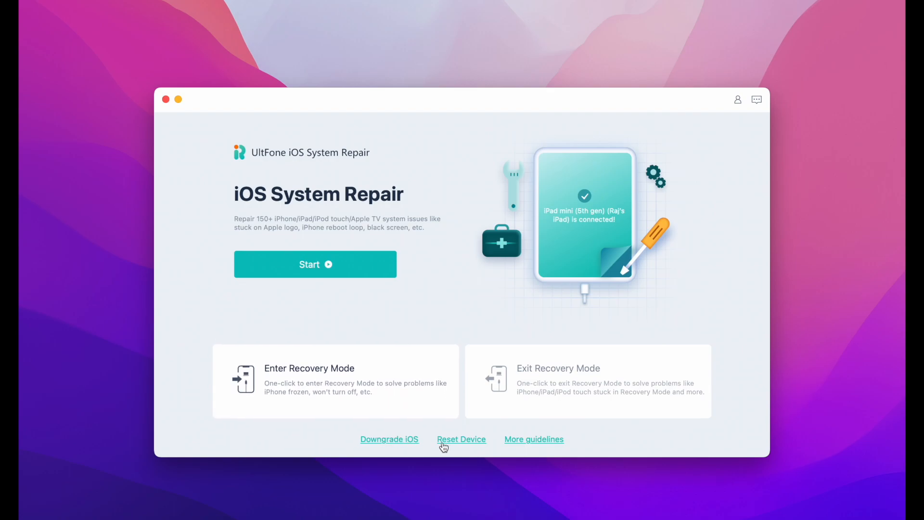
{"action": "mouse_move", "coordinate": [405, 443]}
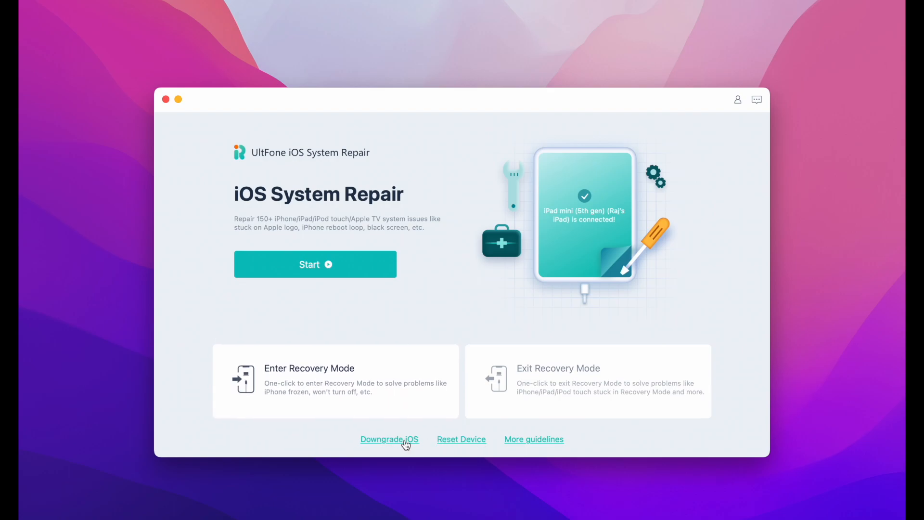
- Enter Downgrade iOS and proceed with the data-erasing Deep Downgrade method
{"action": "left_click", "coordinate": [389, 439]}
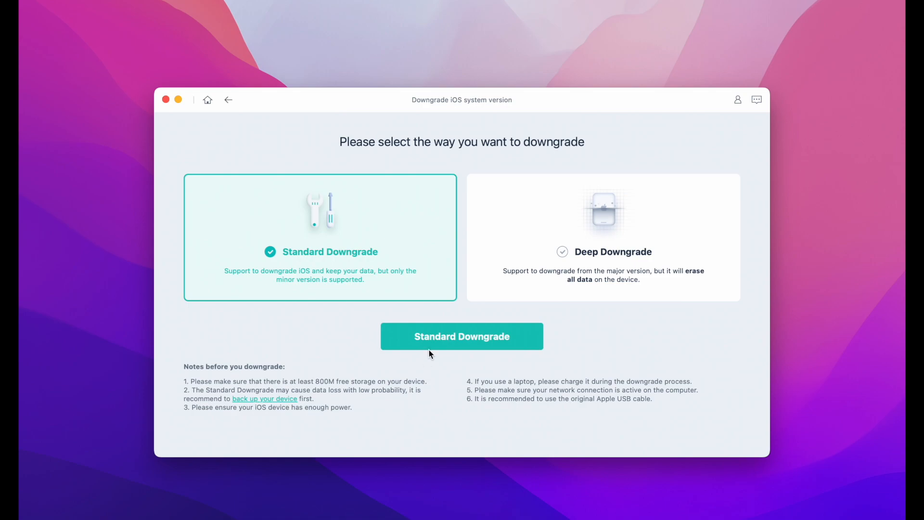
{"action": "mouse_move", "coordinate": [380, 274]}
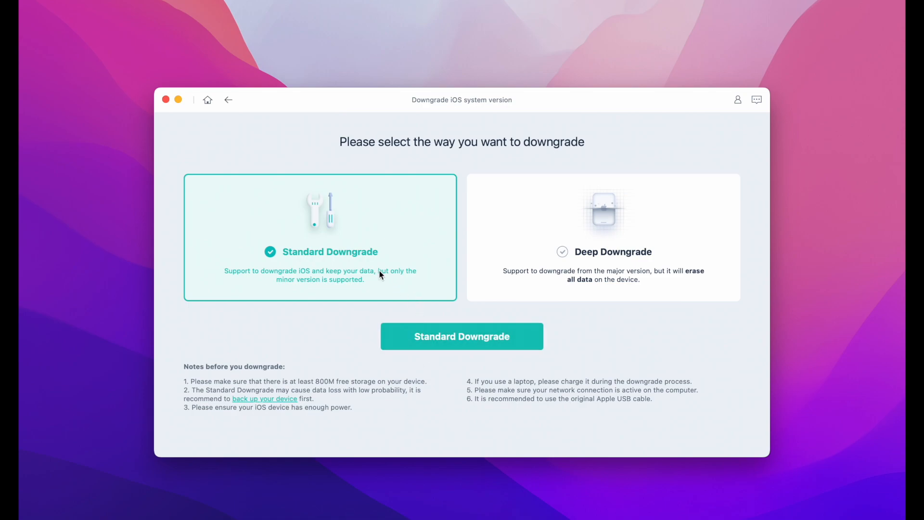
{"action": "mouse_move", "coordinate": [414, 266]}
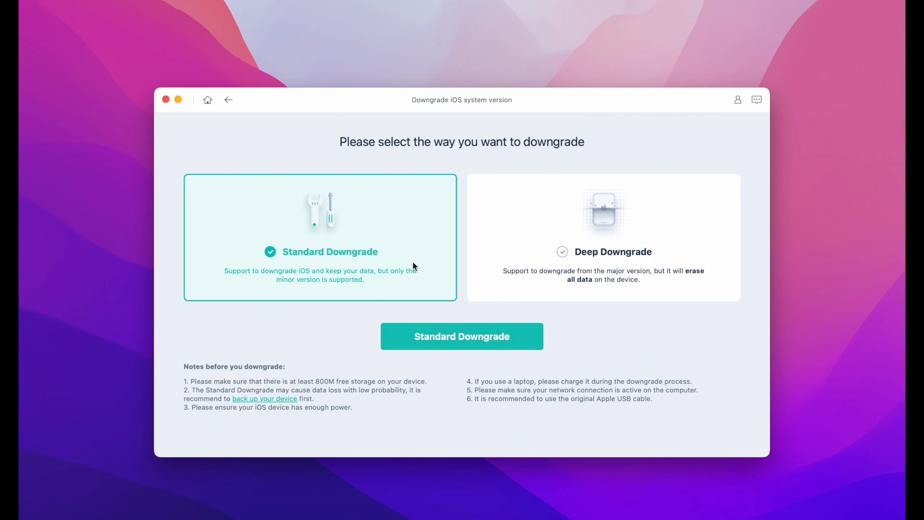
{"action": "mouse_move", "coordinate": [348, 246]}
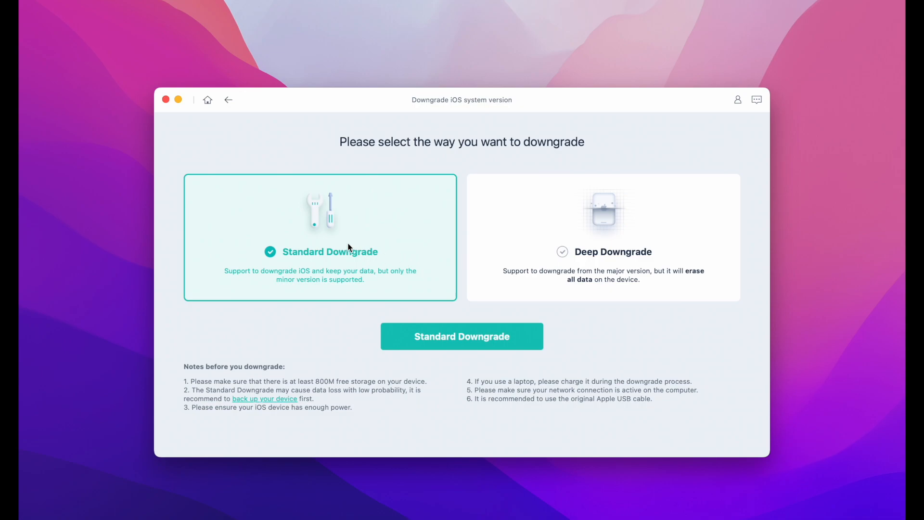
{"action": "mouse_move", "coordinate": [369, 254]}
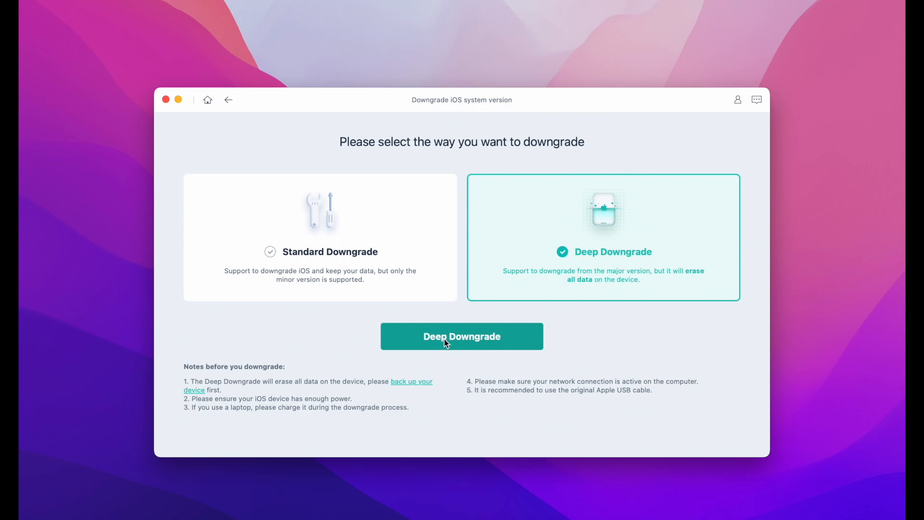
{"action": "left_click", "coordinate": [461, 336]}
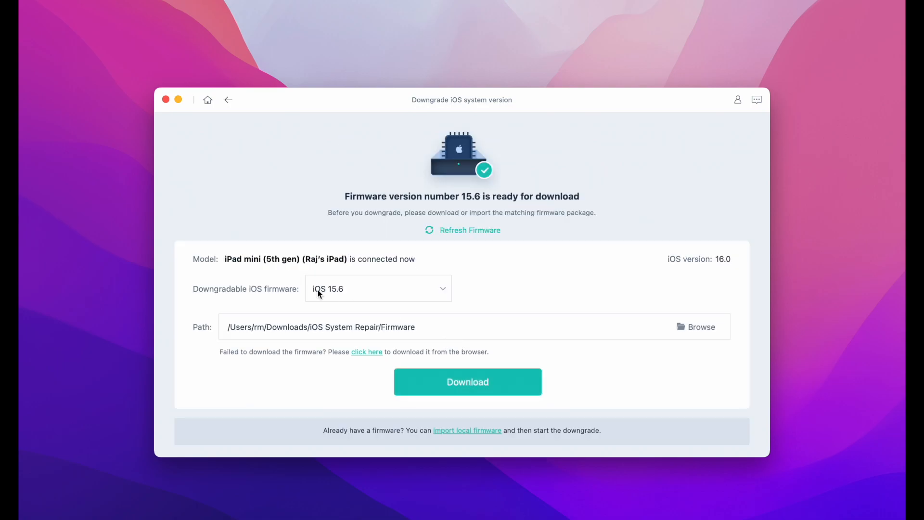
{"action": "mouse_move", "coordinate": [380, 298]}
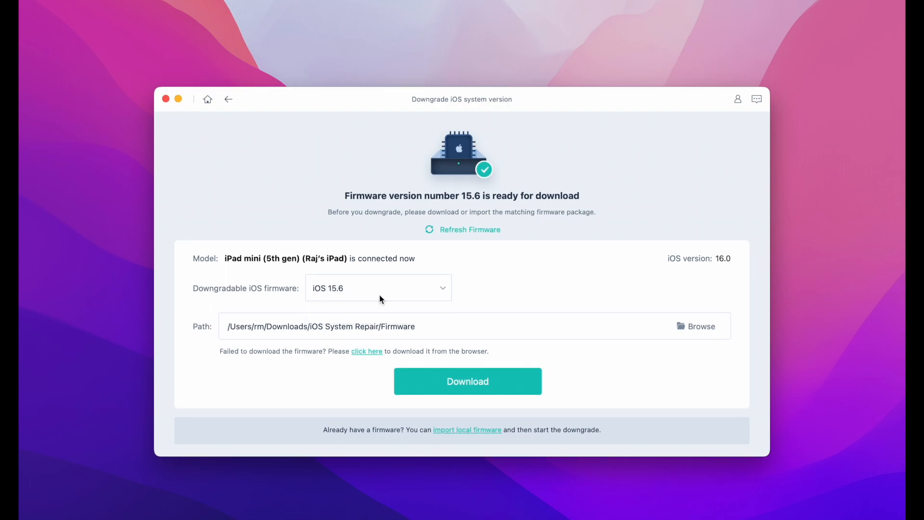
{"action": "mouse_move", "coordinate": [468, 381]}
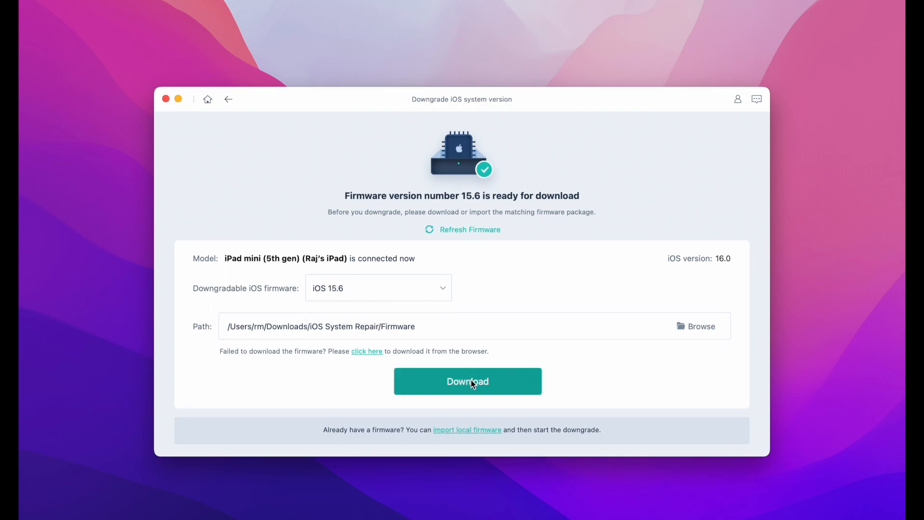
- Download the iOS 15.6 firmware package for the iPad mini
{"action": "left_click", "coordinate": [468, 381]}
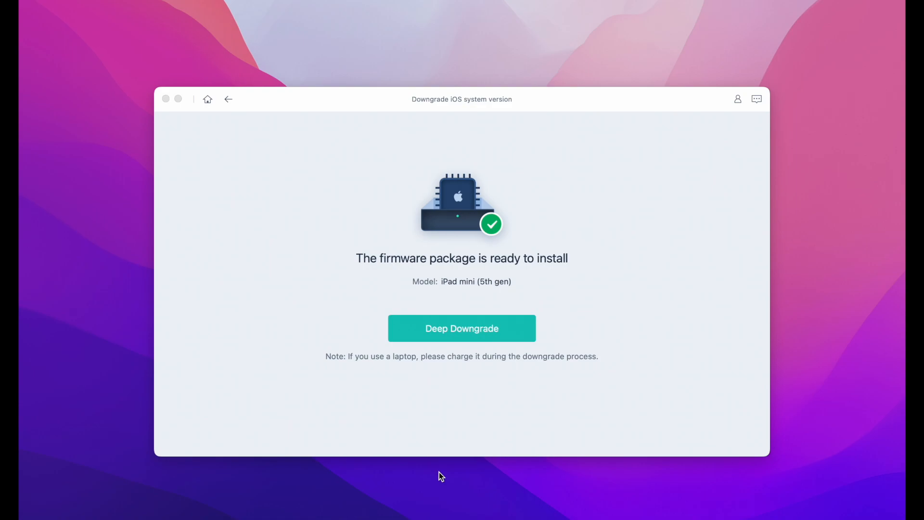
{"action": "mouse_move", "coordinate": [451, 327]}
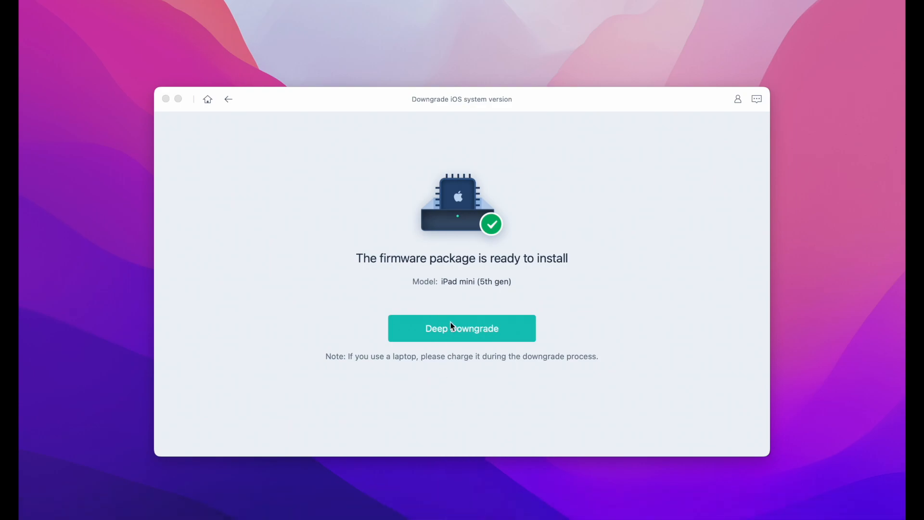
{"action": "mouse_move", "coordinate": [466, 331]}
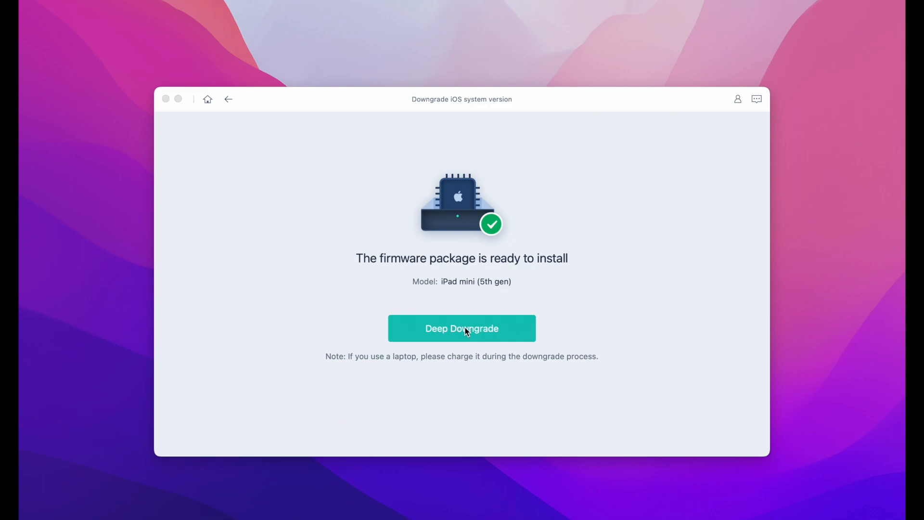
- Start the Deep Downgrade install, raising the erase-all-data warning
{"action": "left_click", "coordinate": [462, 328]}
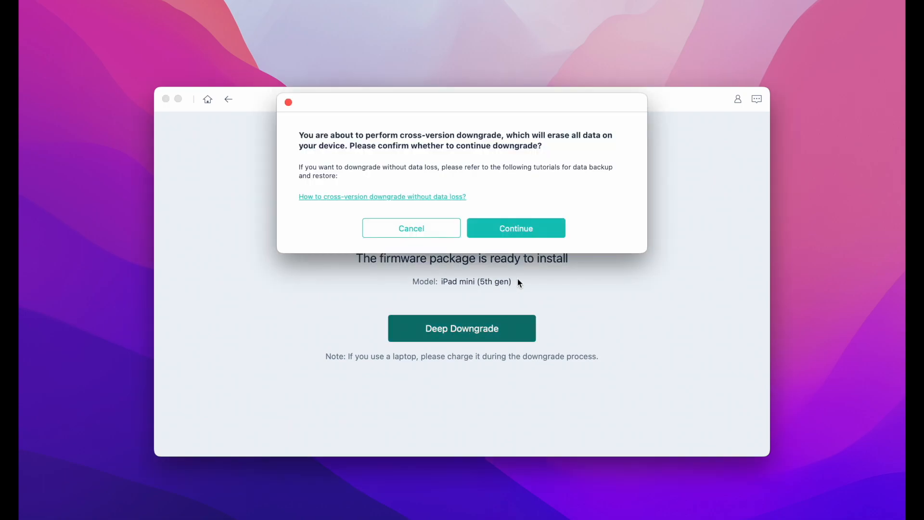
- Continue the data-erasing downgrade and cancel Finder's update-or-restore prompt while it runs
{"action": "left_click", "coordinate": [516, 228]}
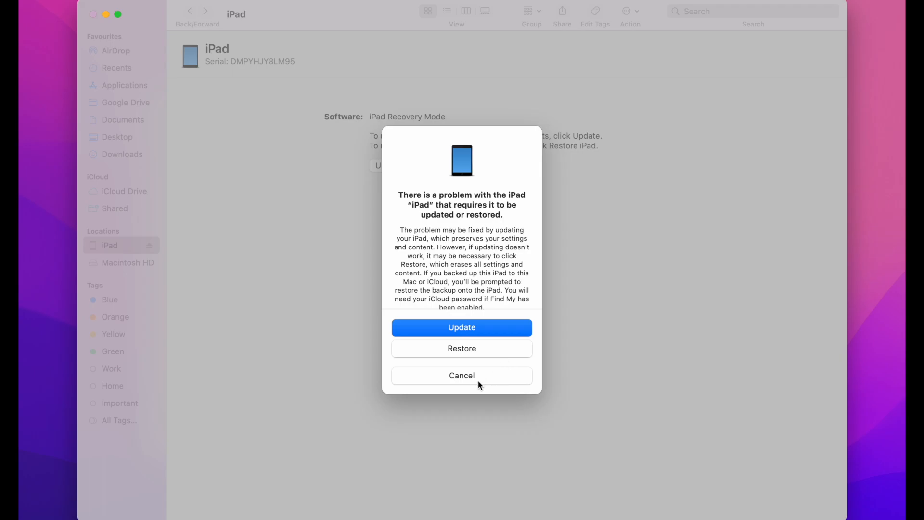
{"action": "left_click", "coordinate": [461, 375]}
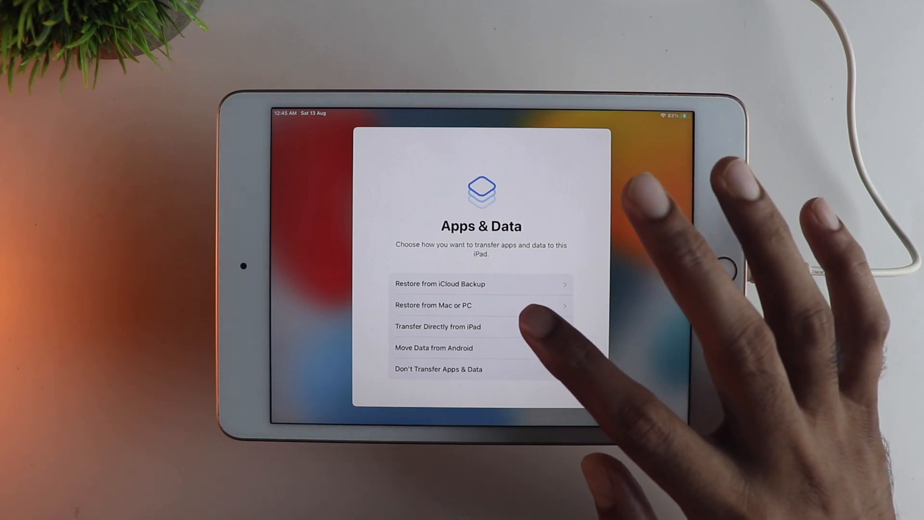
- Restore the iPad from today's backup and dismiss the incompatible-backup error
{"action": "left_click", "coordinate": [433, 305]}
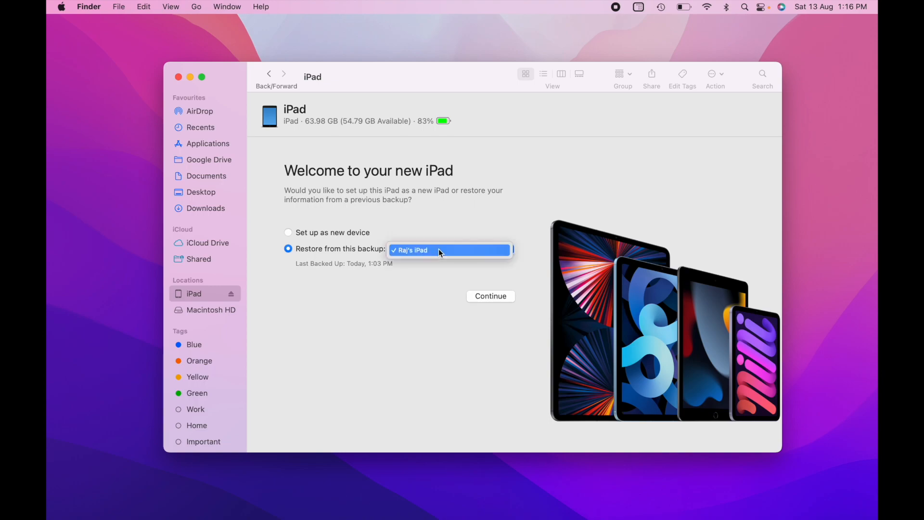
{"action": "left_click", "coordinate": [447, 251]}
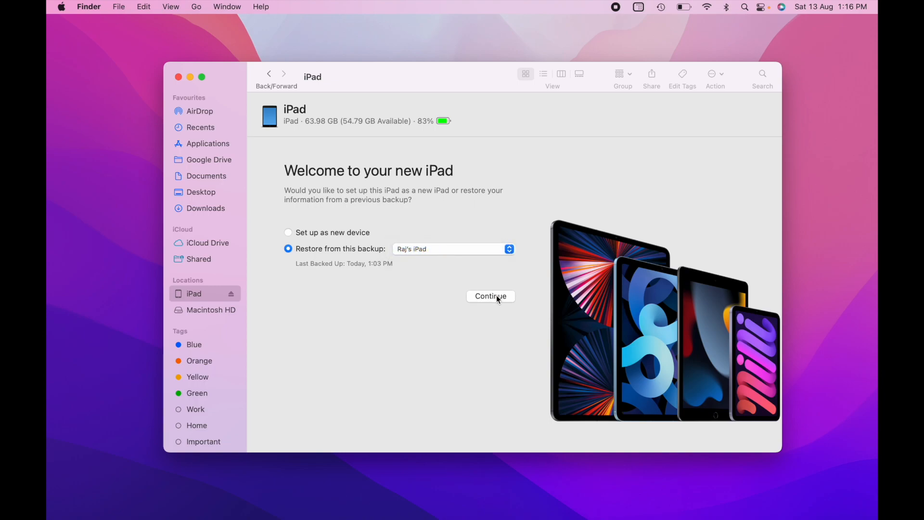
{"action": "left_click", "coordinate": [490, 295]}
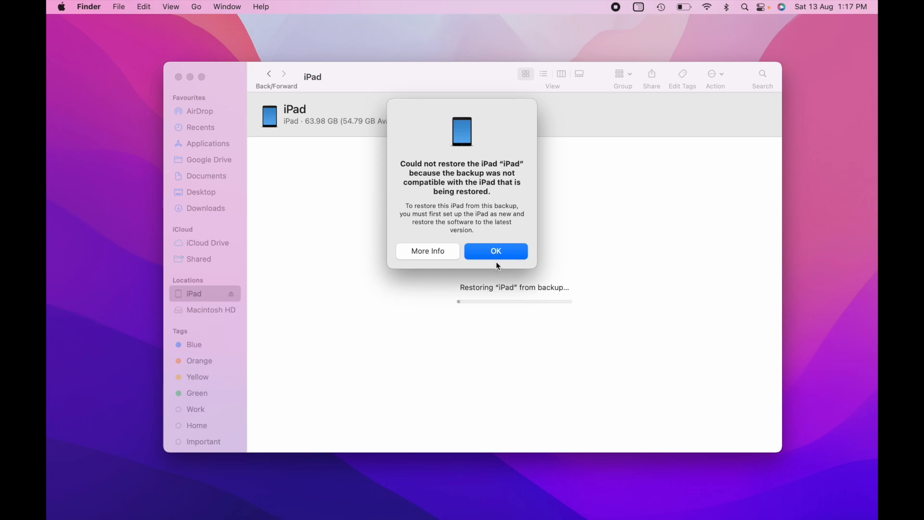
{"action": "left_click", "coordinate": [495, 251]}
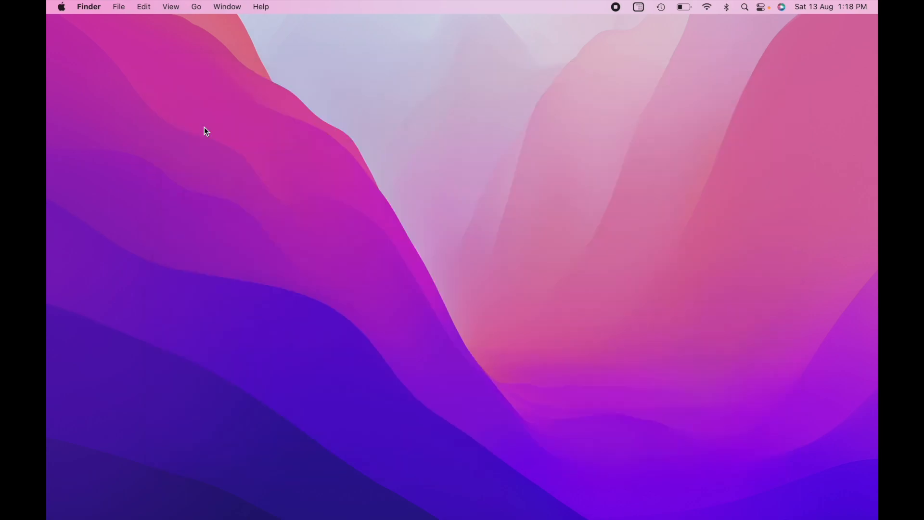
{"action": "mouse_move", "coordinate": [196, 6]}
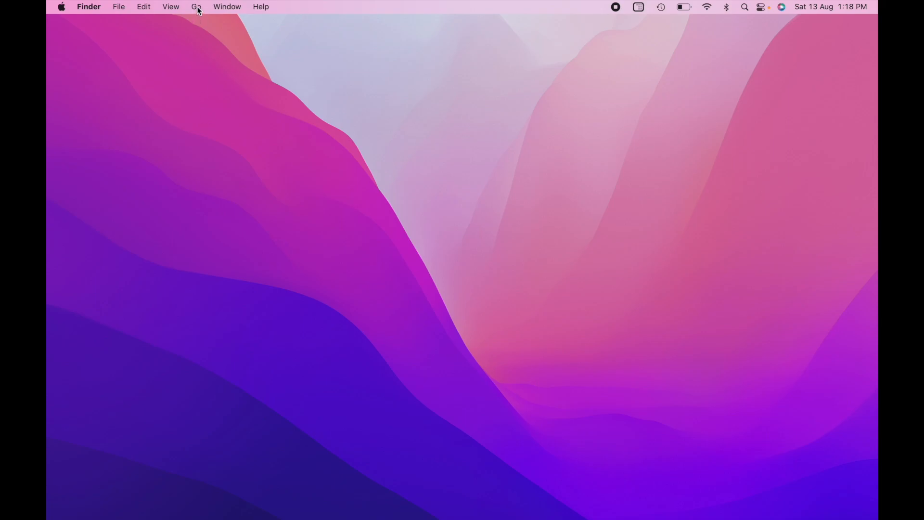
- Go to Library and enter the Application Support folder
{"action": "left_click", "coordinate": [196, 7]}
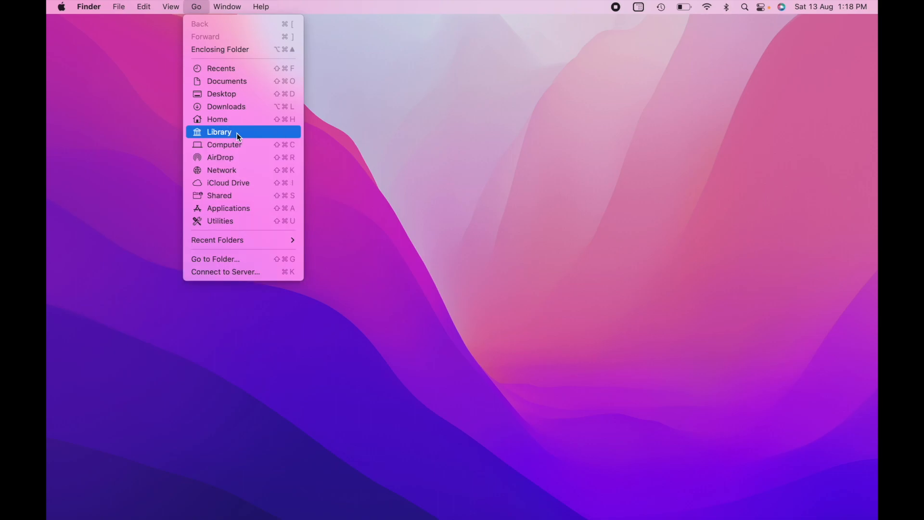
{"action": "left_click", "coordinate": [219, 132]}
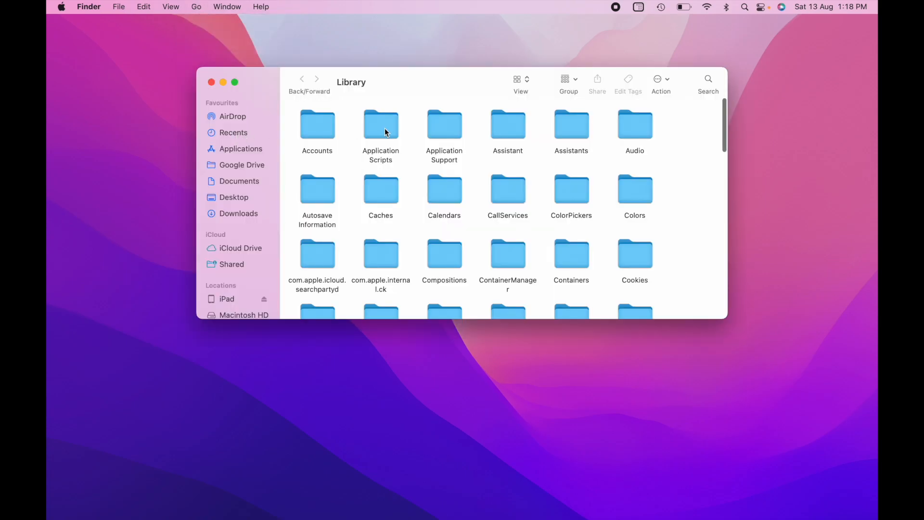
{"action": "left_click", "coordinate": [444, 124]}
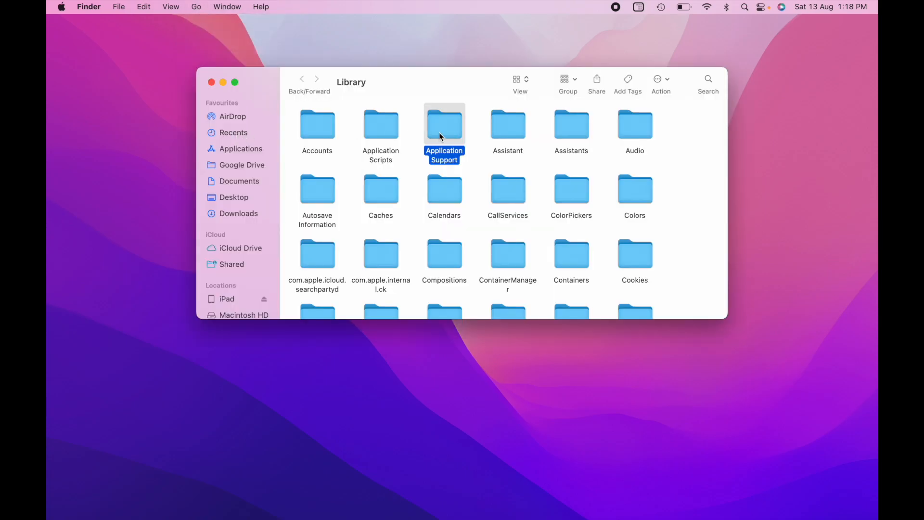
{"action": "double_click", "coordinate": [444, 124]}
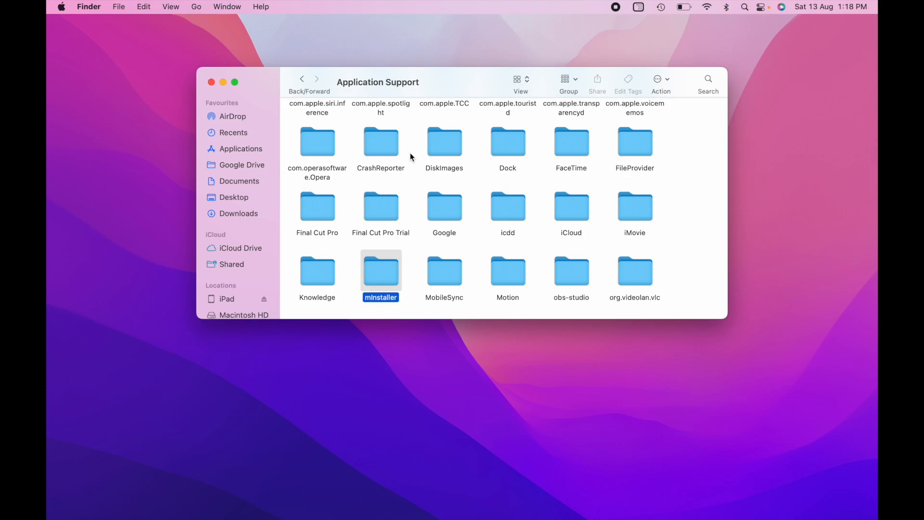
- Continue into MobileSync › Backup and open the iPad's backup folder
{"action": "double_click", "coordinate": [443, 271]}
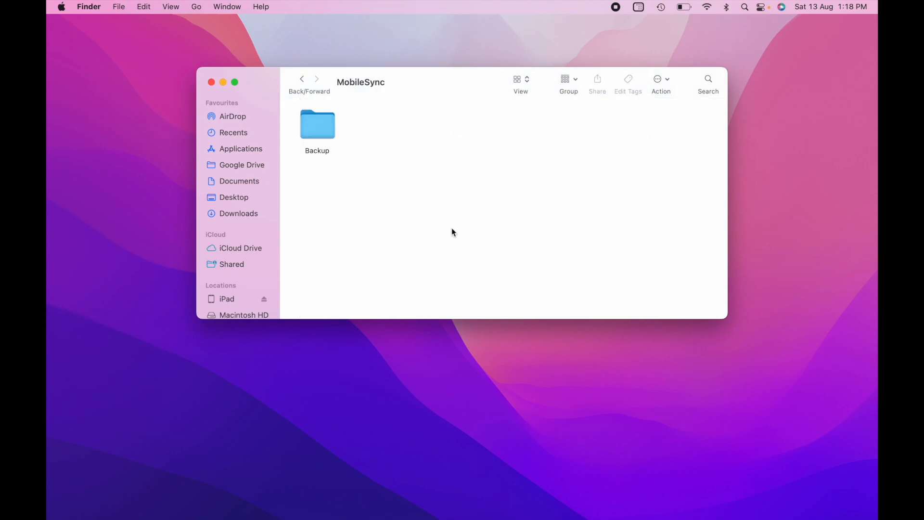
{"action": "double_click", "coordinate": [316, 124]}
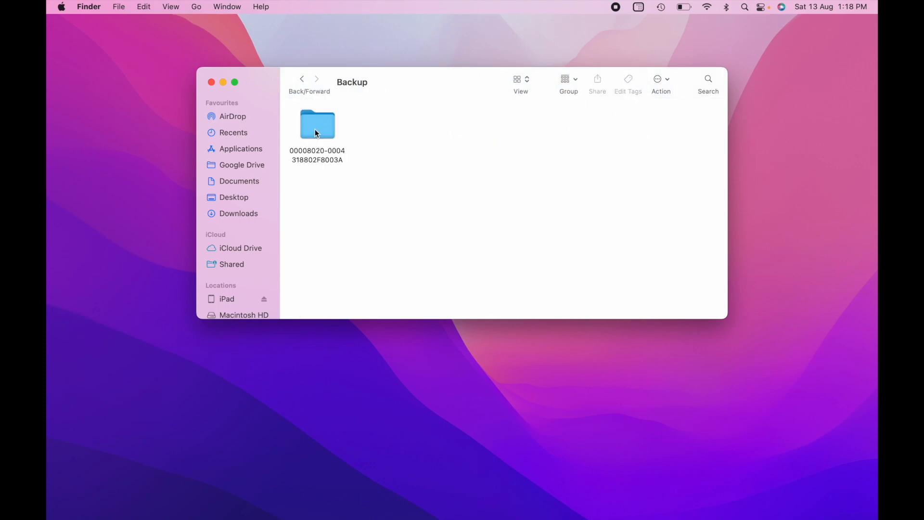
{"action": "double_click", "coordinate": [316, 125]}
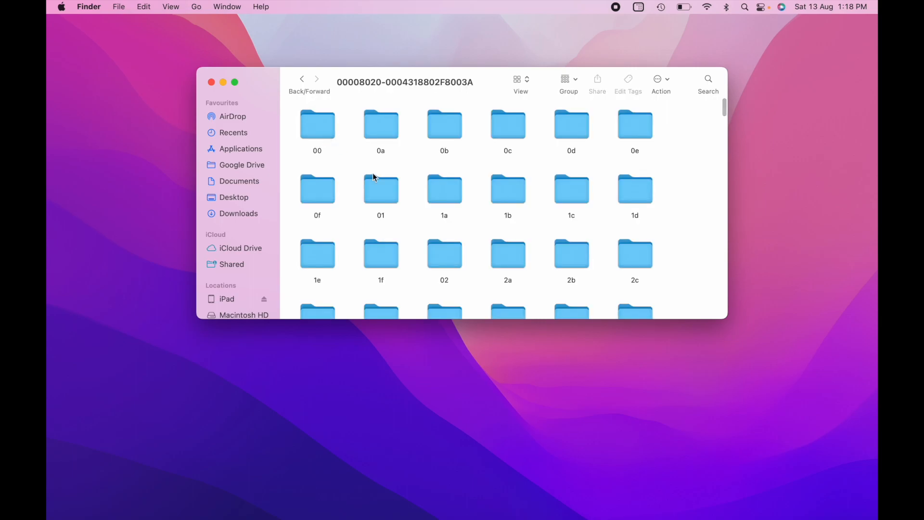
- Bring up Get Info for the backup's Info.plist file
{"action": "scroll", "scroll_direction": "down", "scroll_amount": 3}
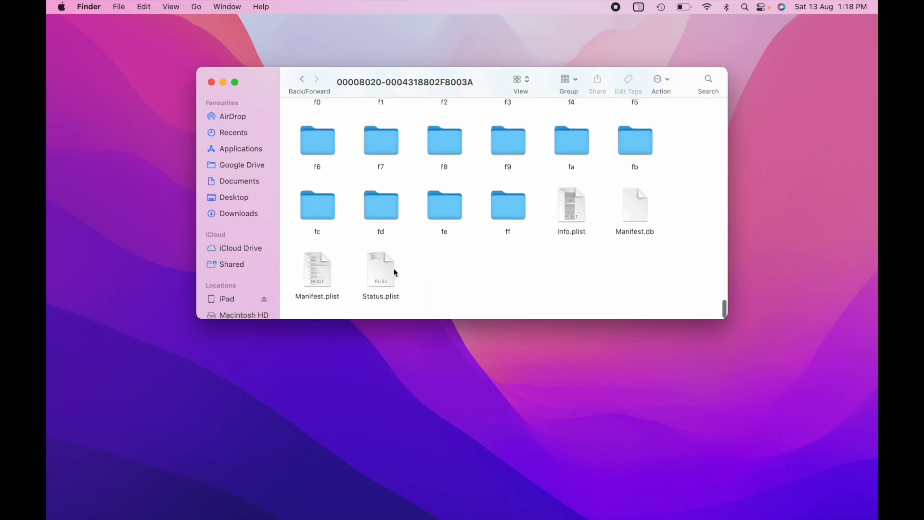
{"action": "mouse_move", "coordinate": [569, 215]}
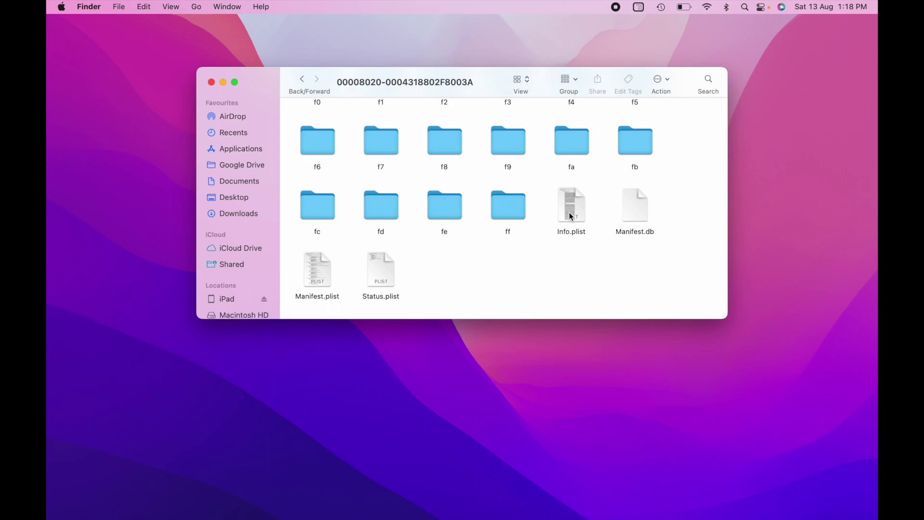
{"action": "left_click", "coordinate": [571, 206]}
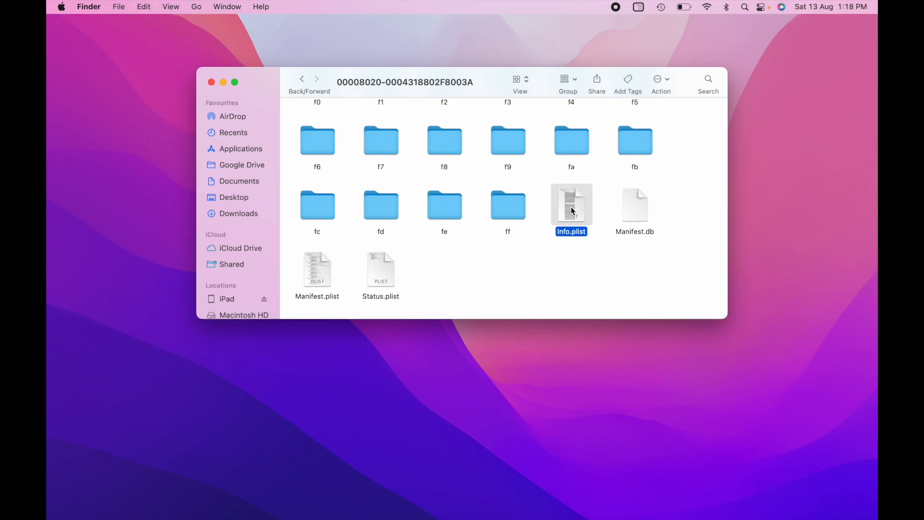
{"action": "right_click", "coordinate": [571, 206]}
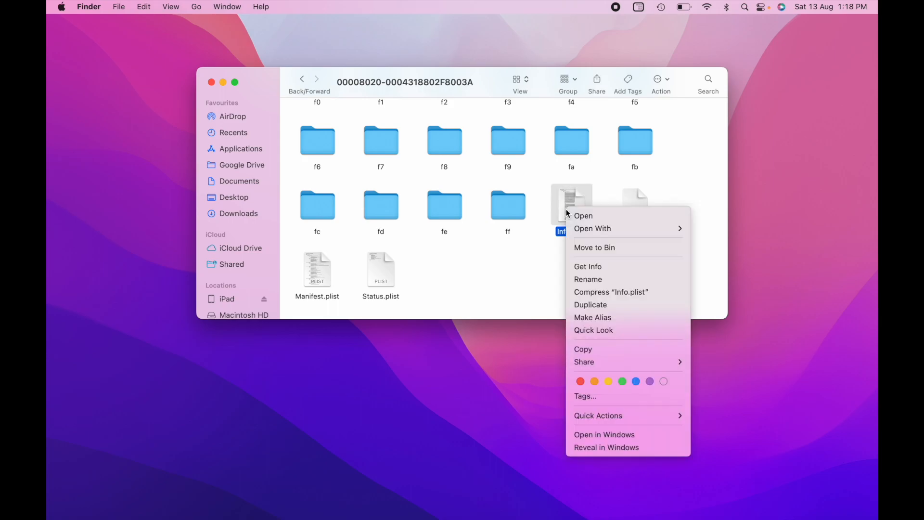
{"action": "left_click", "coordinate": [587, 267]}
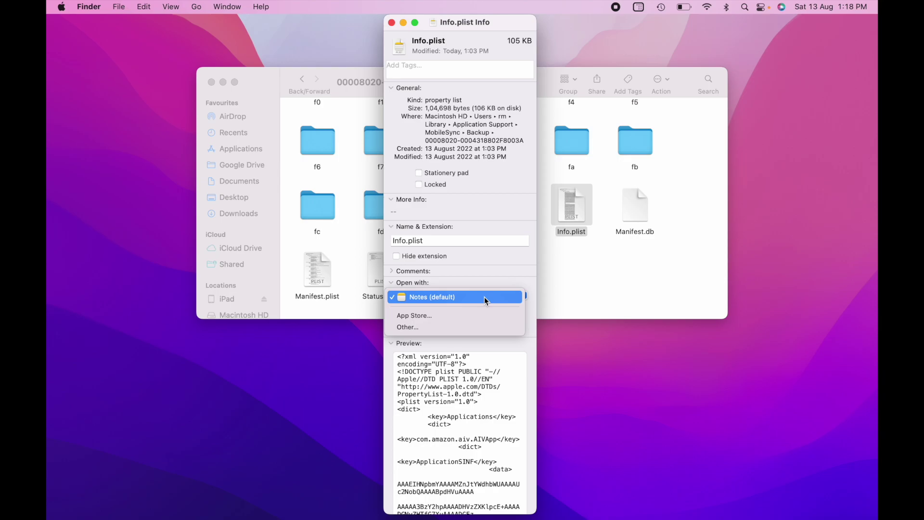
- Set Info.plist to open with TextEdit and open it there
{"action": "left_click", "coordinate": [408, 327]}
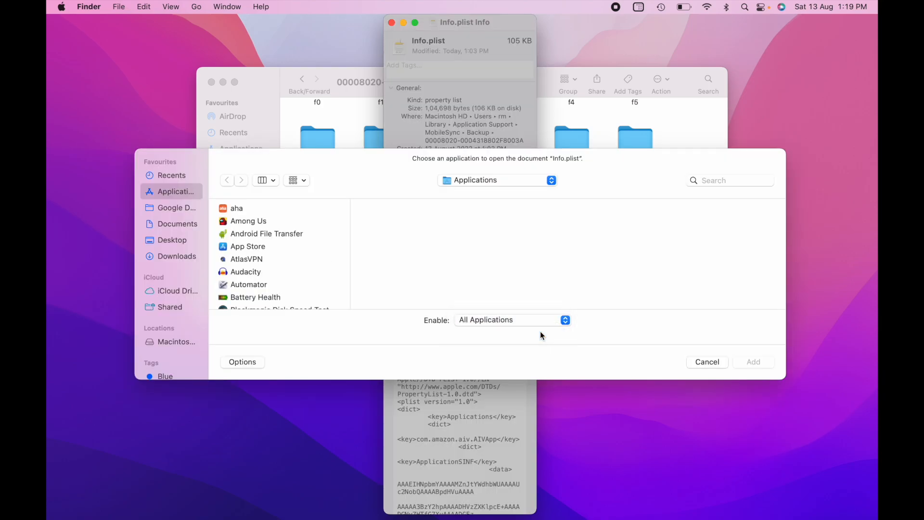
{"action": "left_click", "coordinate": [244, 246]}
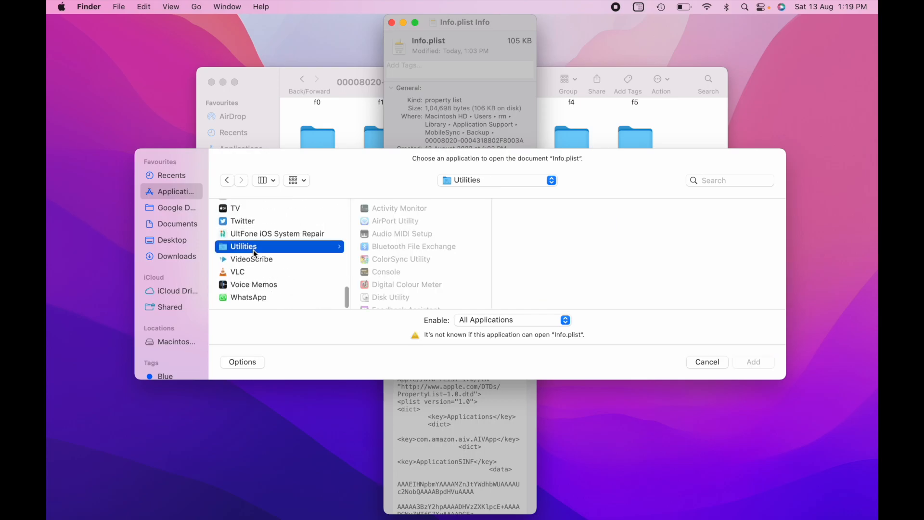
{"action": "left_click", "coordinate": [244, 239]}
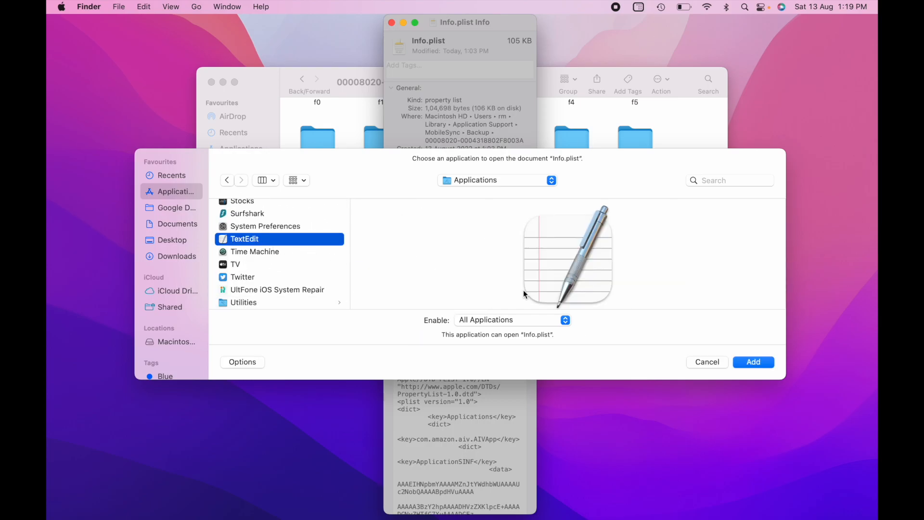
{"action": "left_click", "coordinate": [753, 362]}
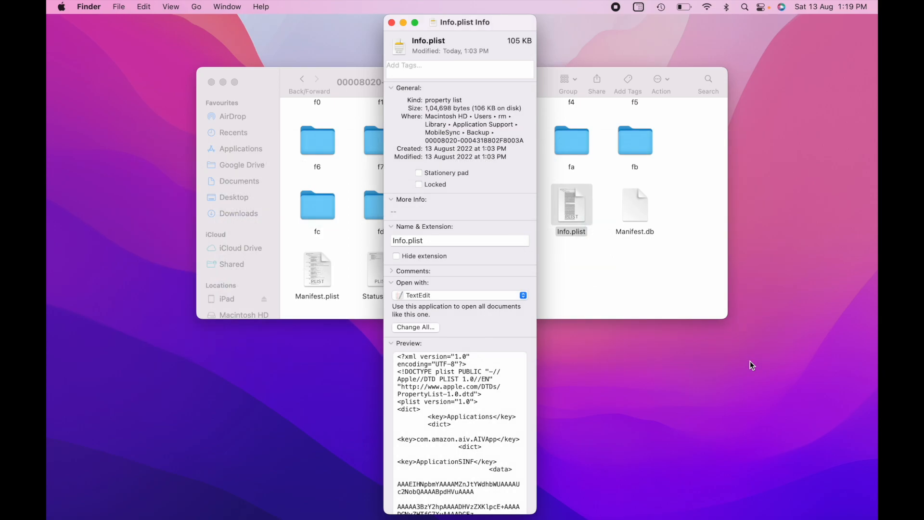
{"action": "left_click", "coordinate": [391, 22]}
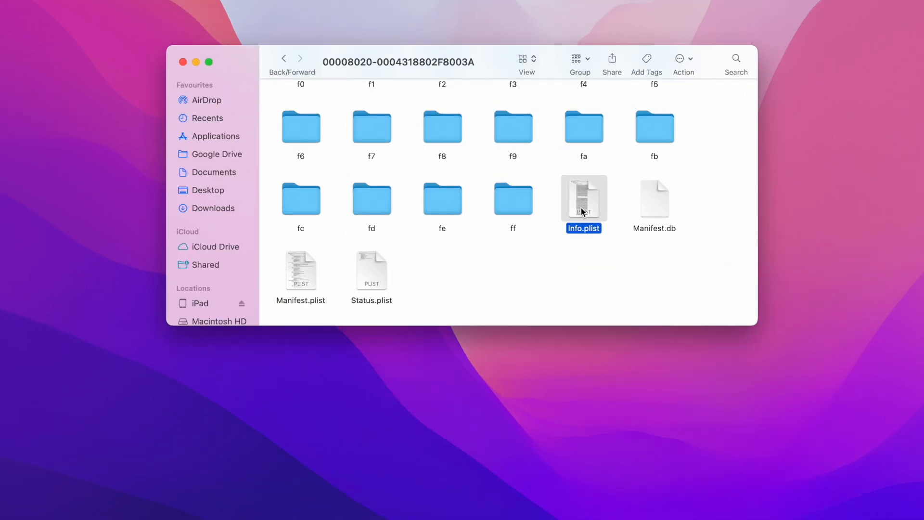
{"action": "double_click", "coordinate": [584, 200]}
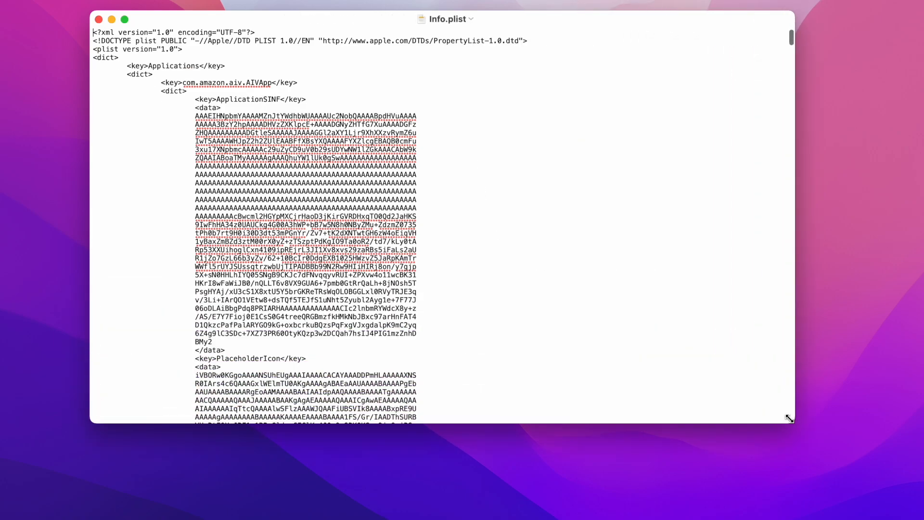
- Search the Info.plist text for 'produ' with Command+F
{"action": "key", "text": "cmd+f"}
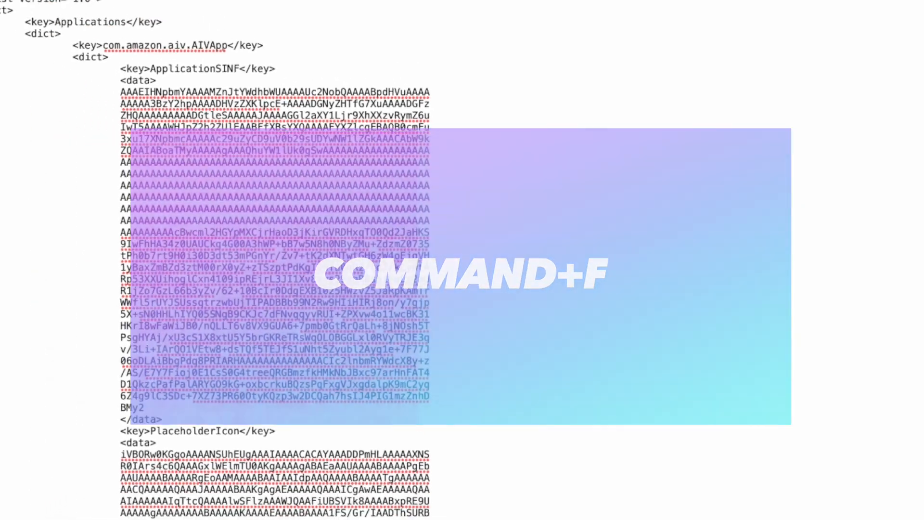
{"action": "key", "text": "cmd+f"}
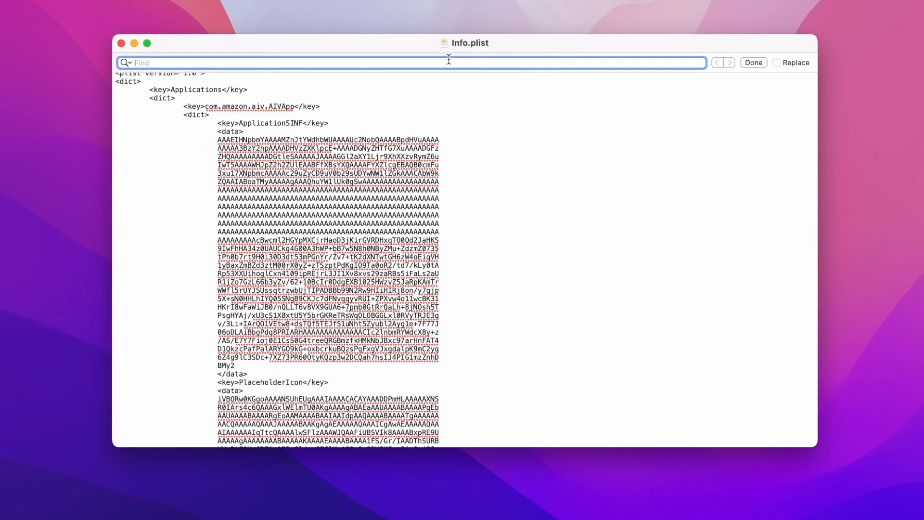
{"action": "type", "text": "produ"}
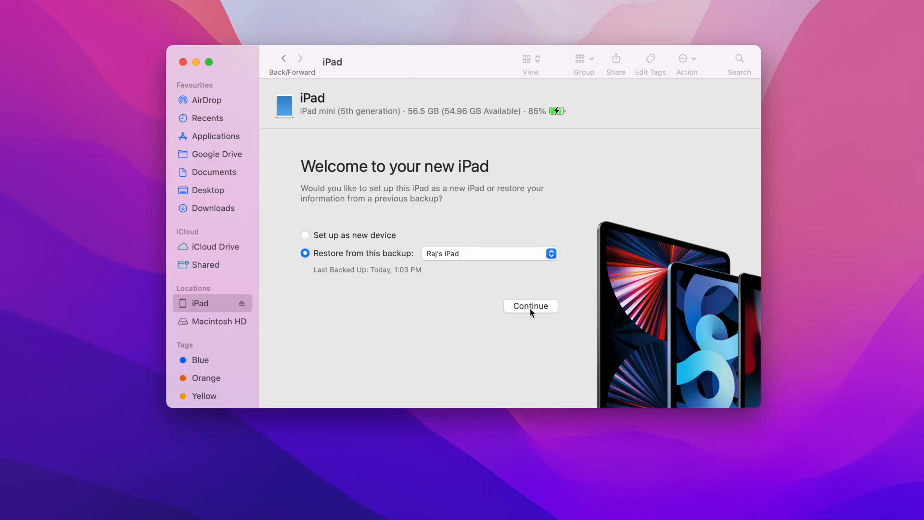
- Continue with 'Restore from this backup' to begin restoring the iPad mini
{"action": "left_click", "coordinate": [529, 306]}
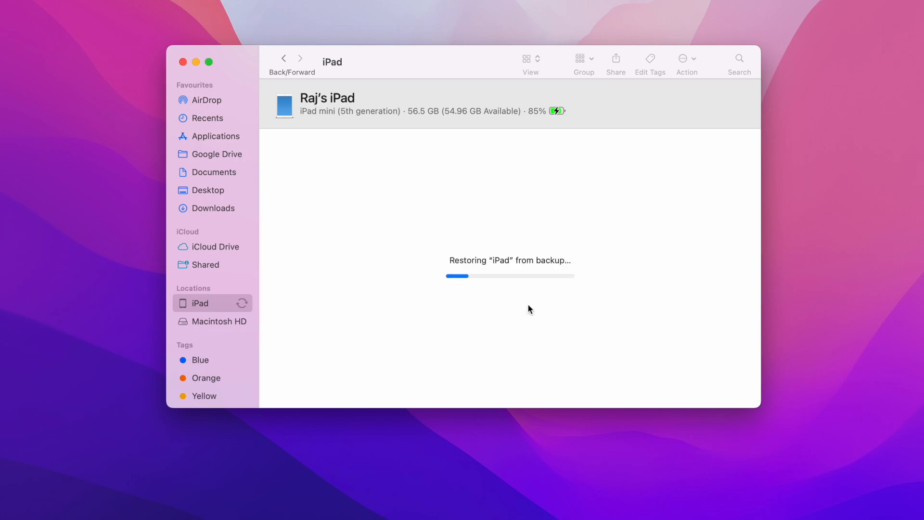